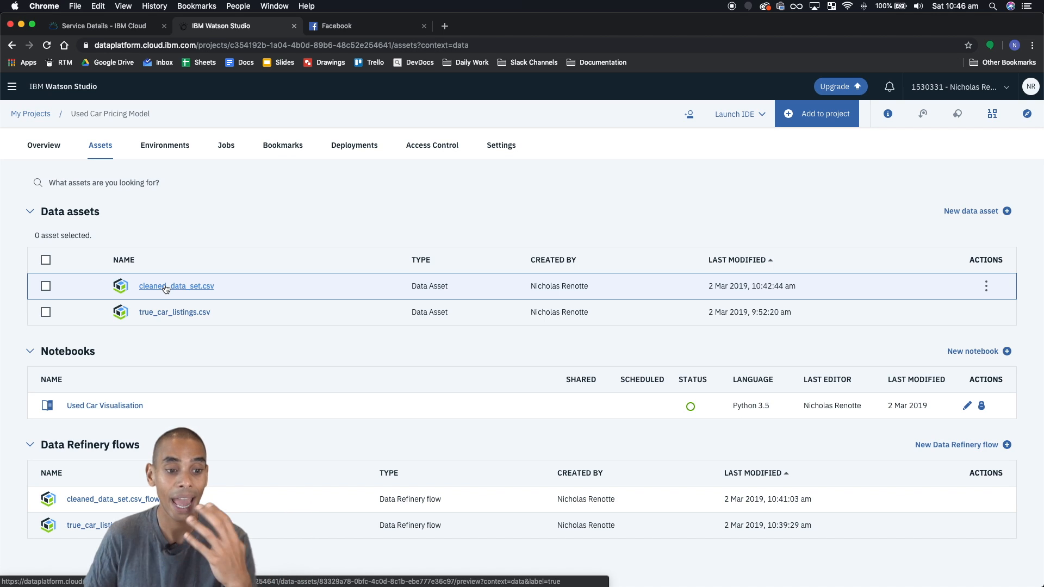
mouse_move(554, 162)
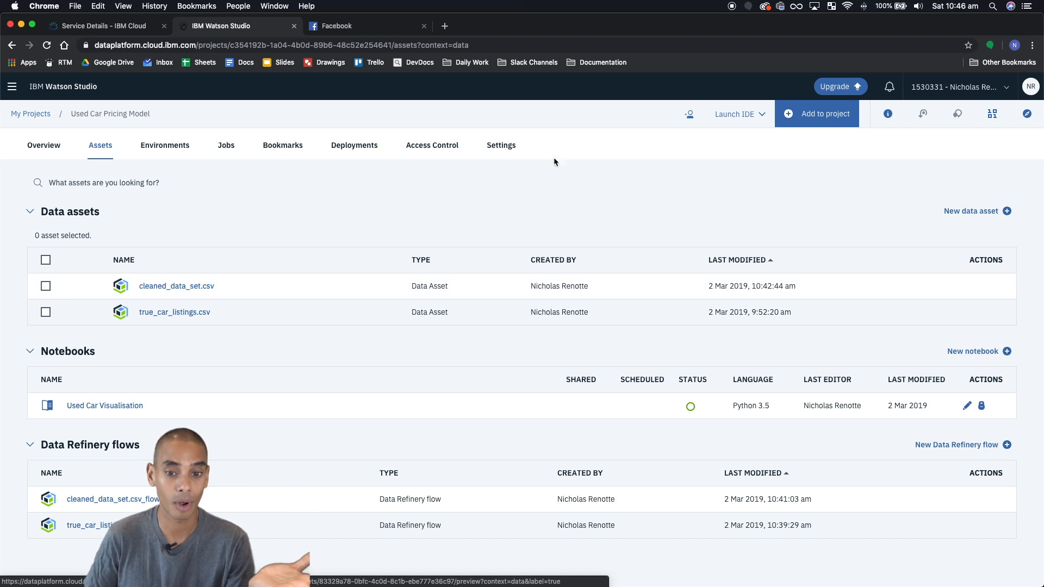
mouse_move(870, 161)
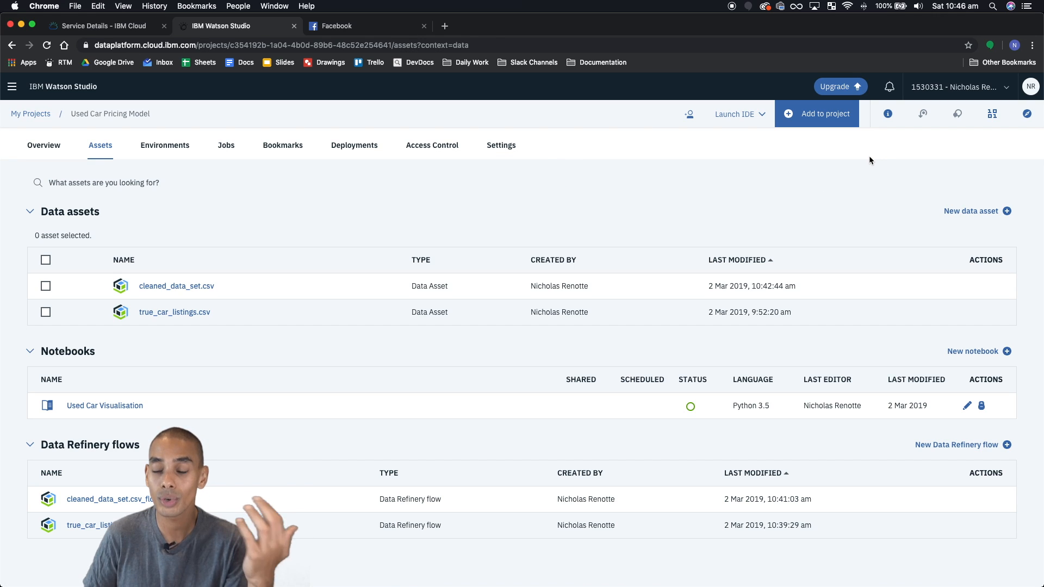
mouse_move(829, 119)
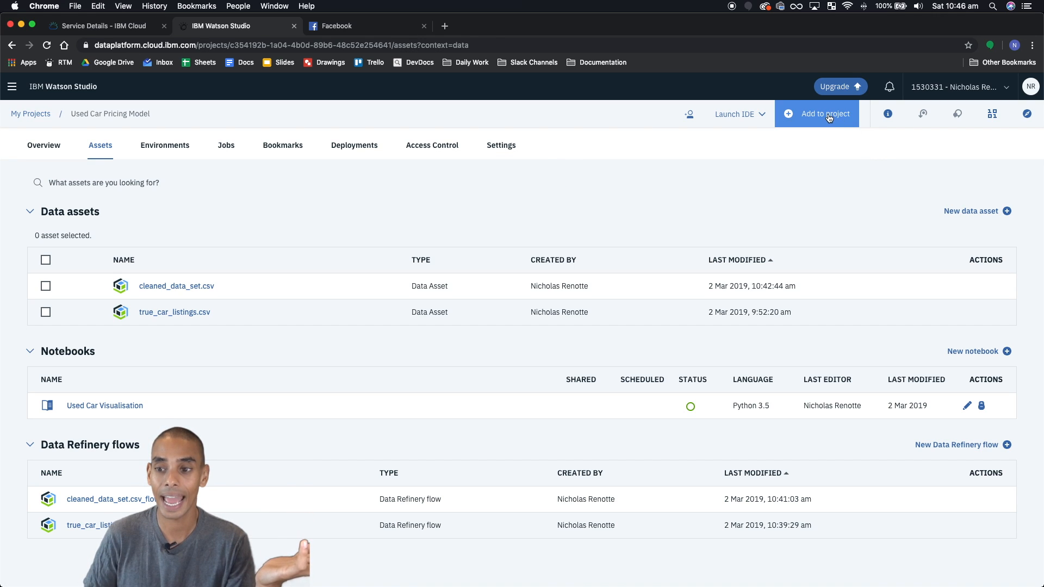
Add a Watson Machine Learning model asset to the Used Car Pricing Model project
click(816, 113)
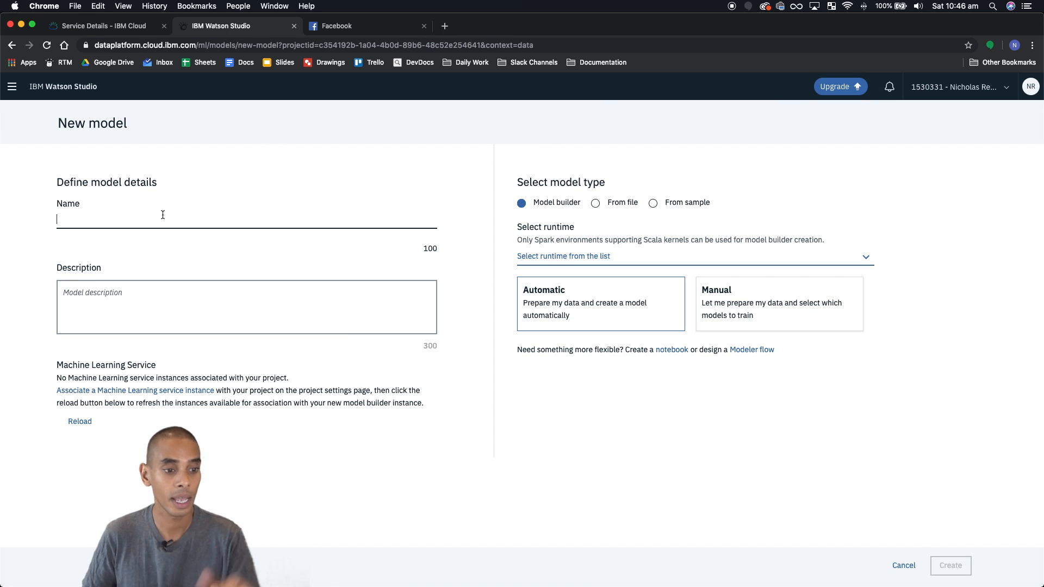
Enter 'Predictive Model' as both the model's name and description
text(Predictive Model)
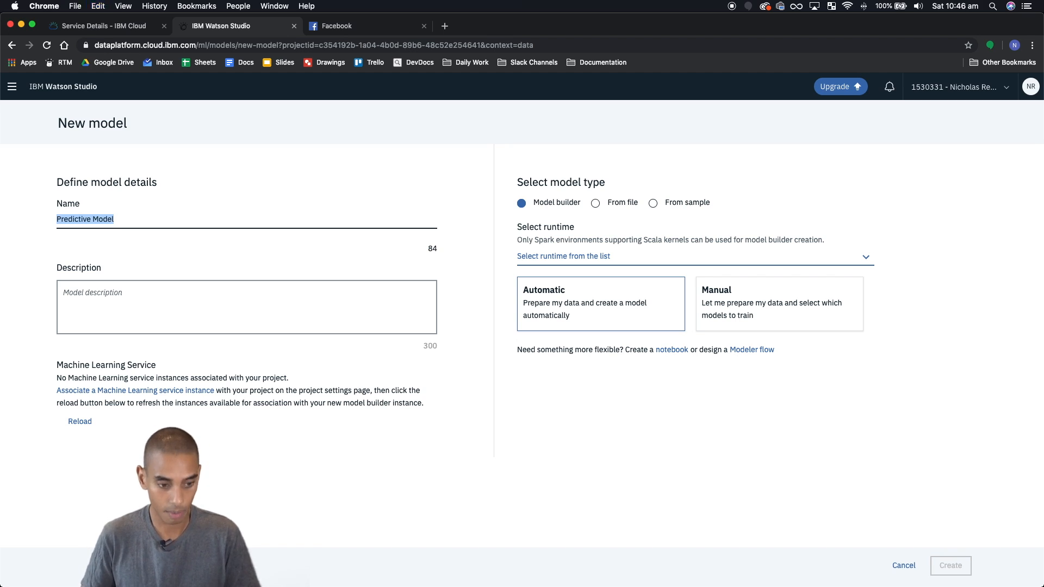
text(Predictive Model)
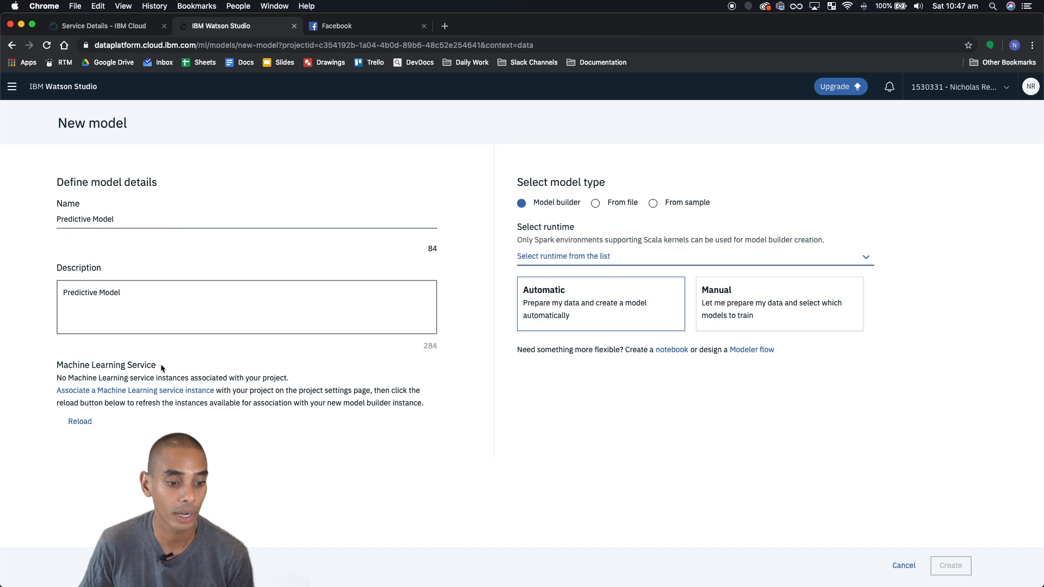
mouse_move(131, 394)
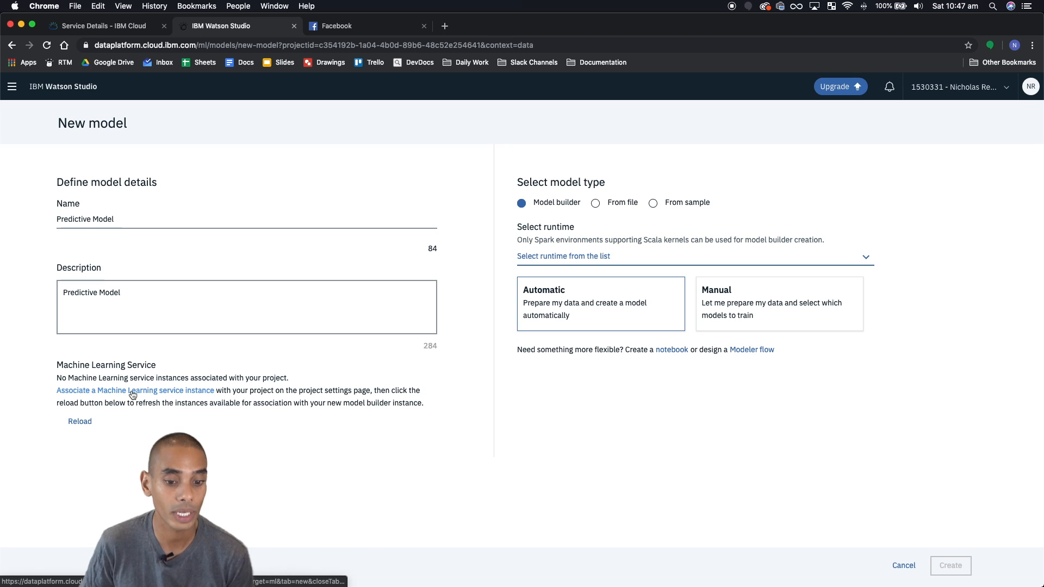
Associate a new Lite-plan Machine Learning service instance and confirm its creation
click(135, 391)
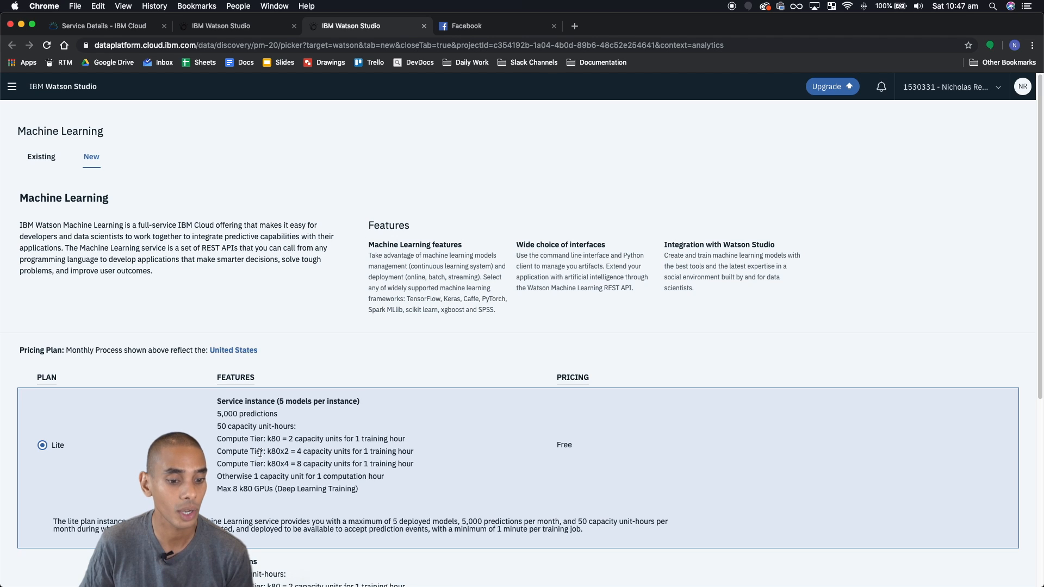
scroll(down, 3)
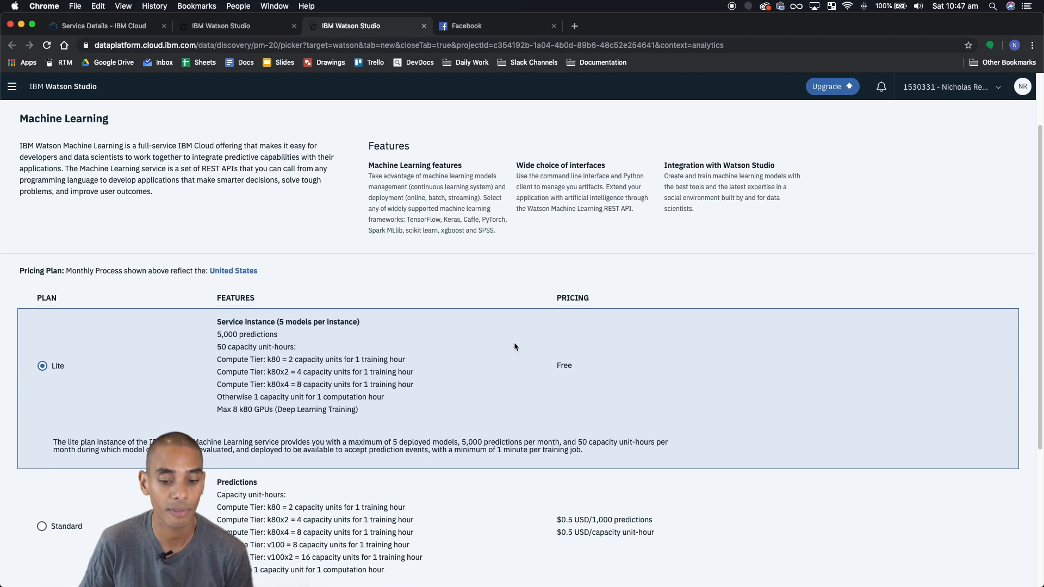
scroll(down, 3)
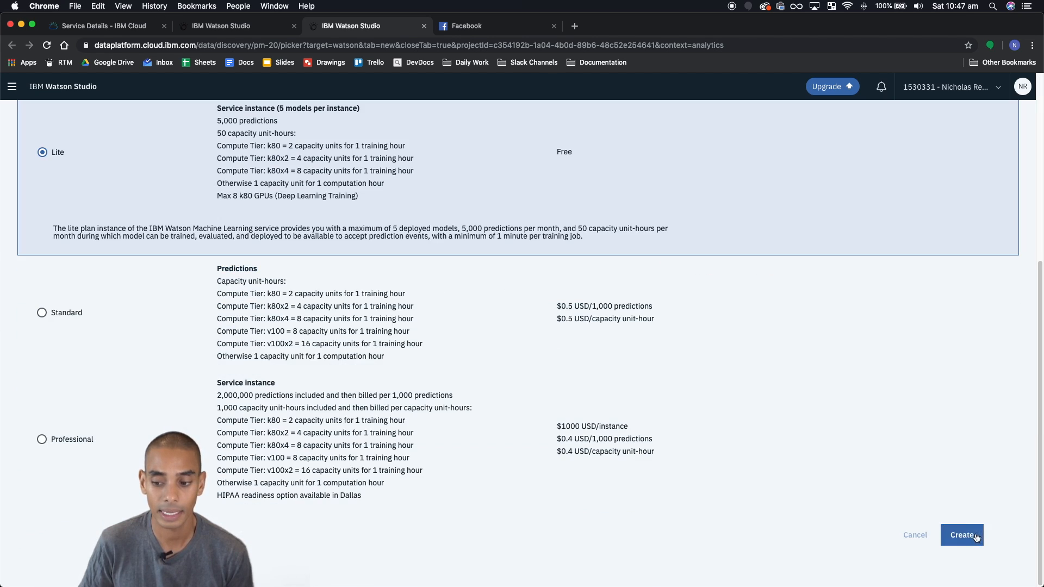
click(961, 535)
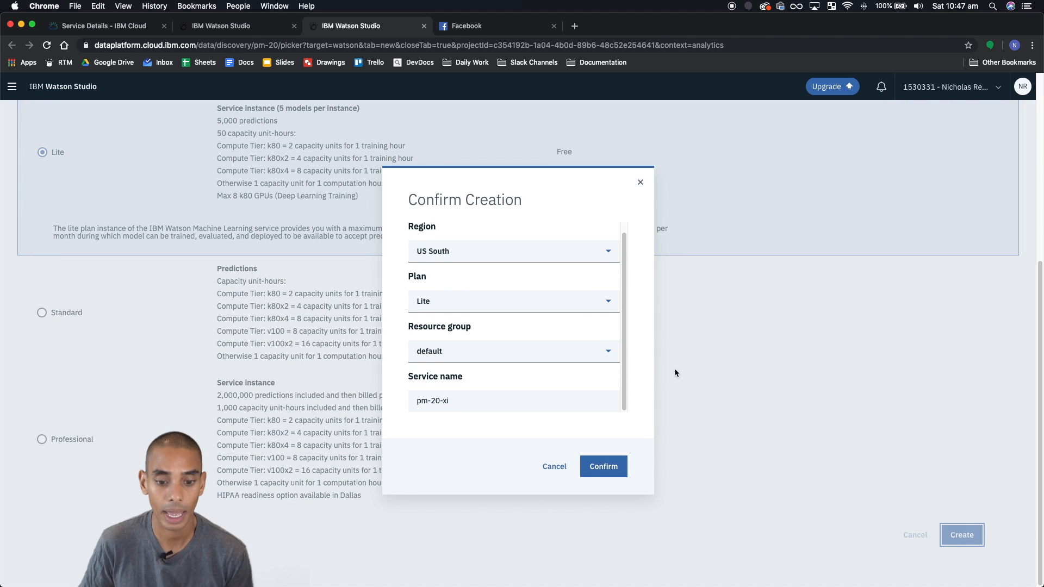
click(603, 466)
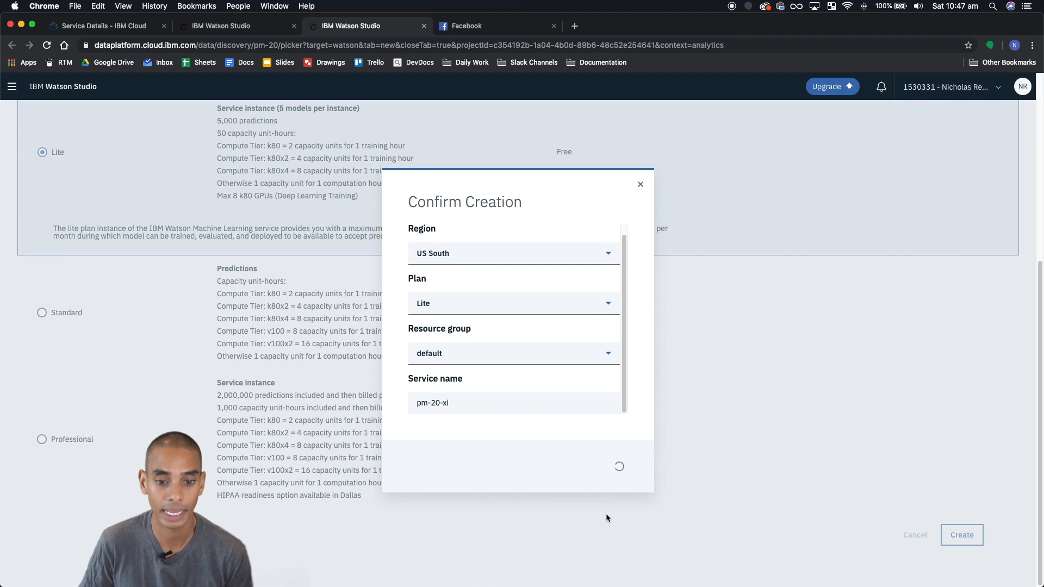
mouse_move(588, 308)
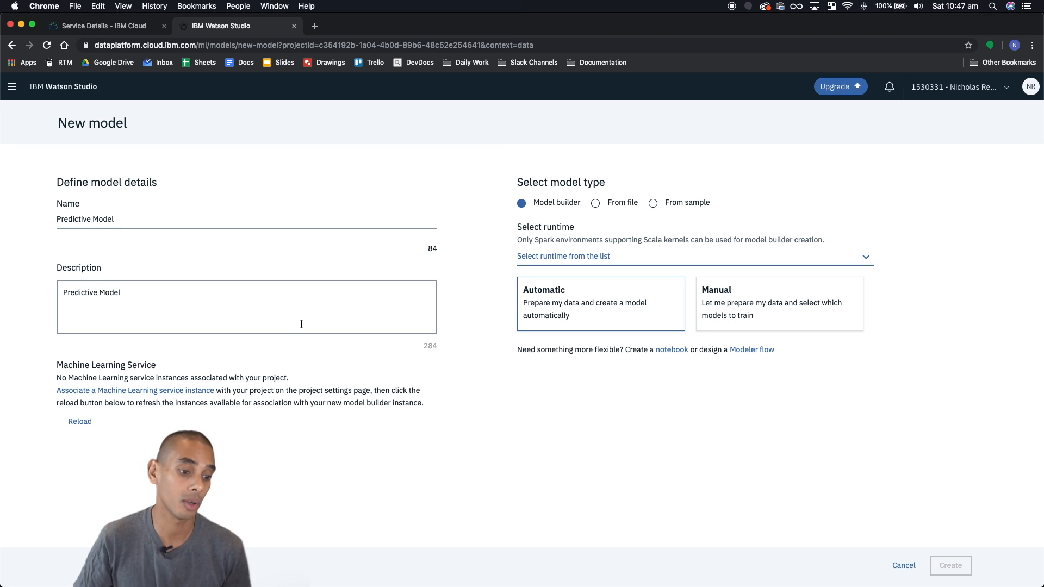
Reload services to pm-20-xi, choose Default Spark Scala 2.11 runtime, Manual builder, and create the model
click(79, 421)
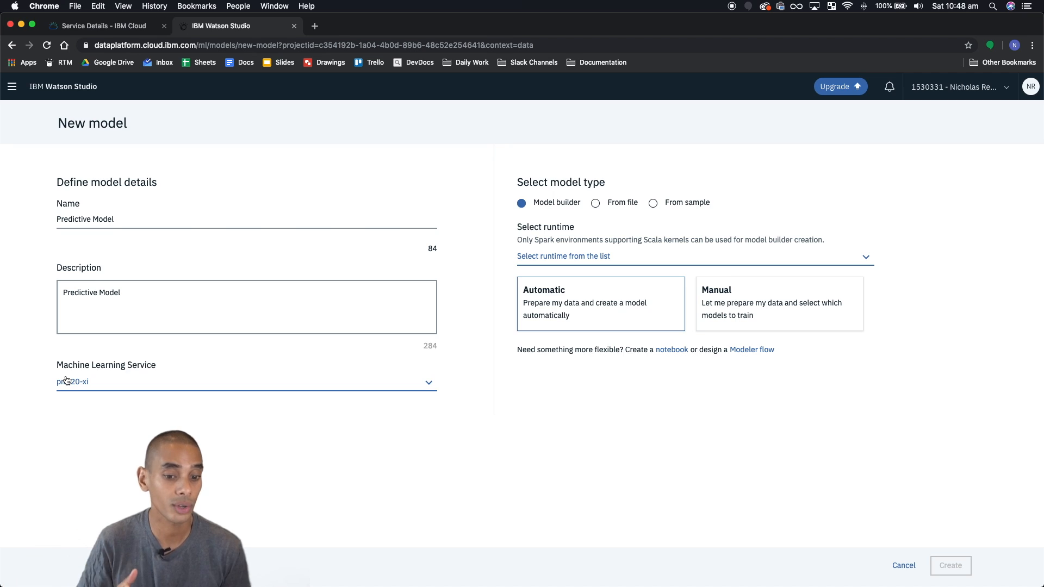
mouse_move(73, 382)
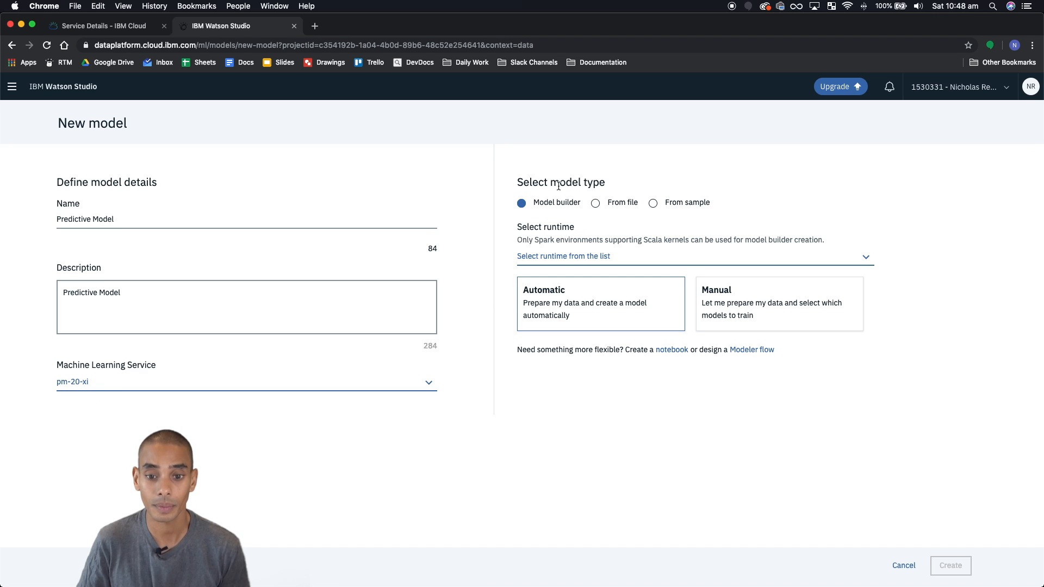
mouse_move(589, 183)
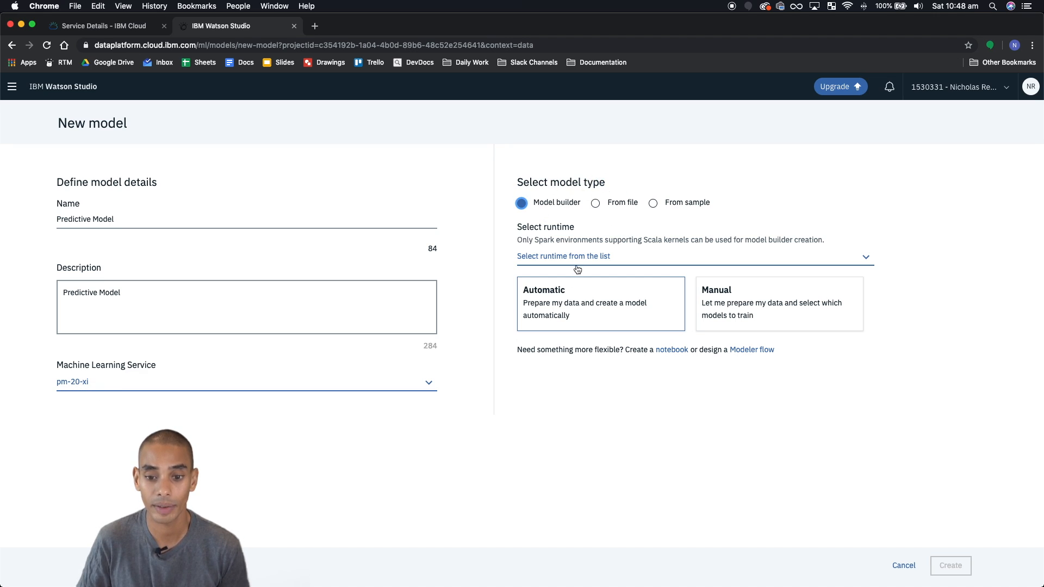
click(693, 256)
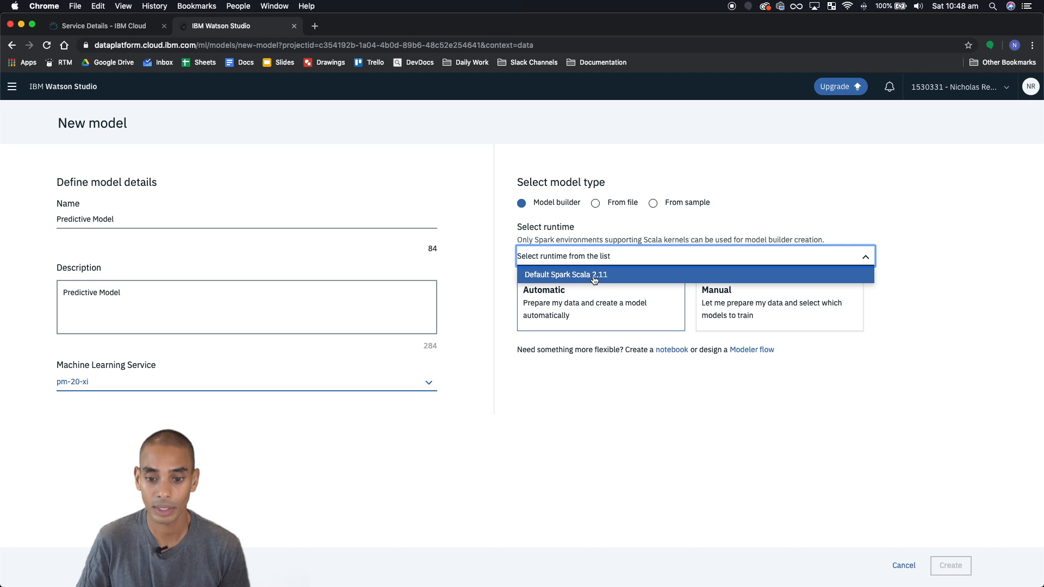
mouse_move(602, 277)
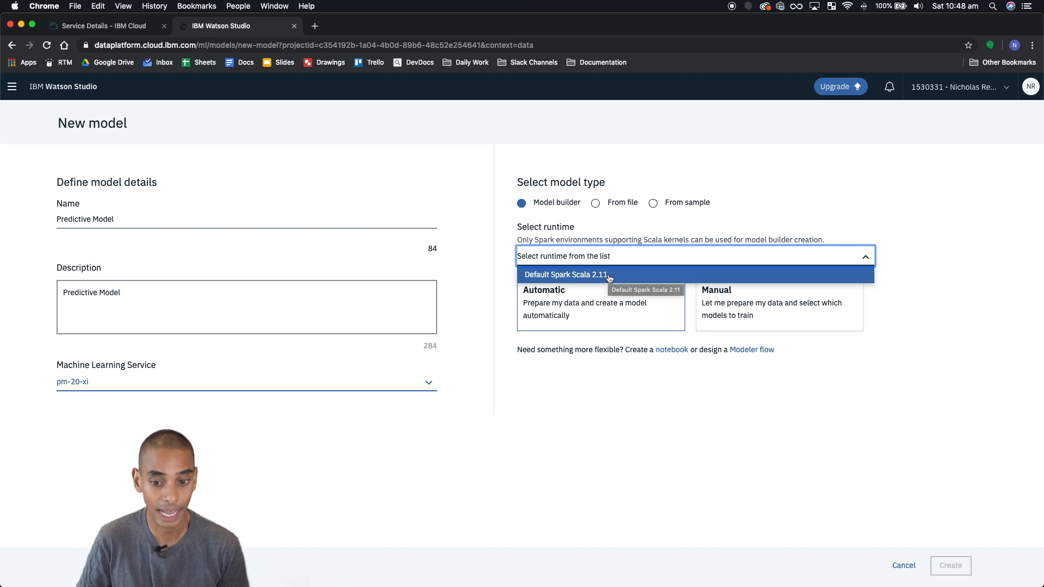
click(566, 274)
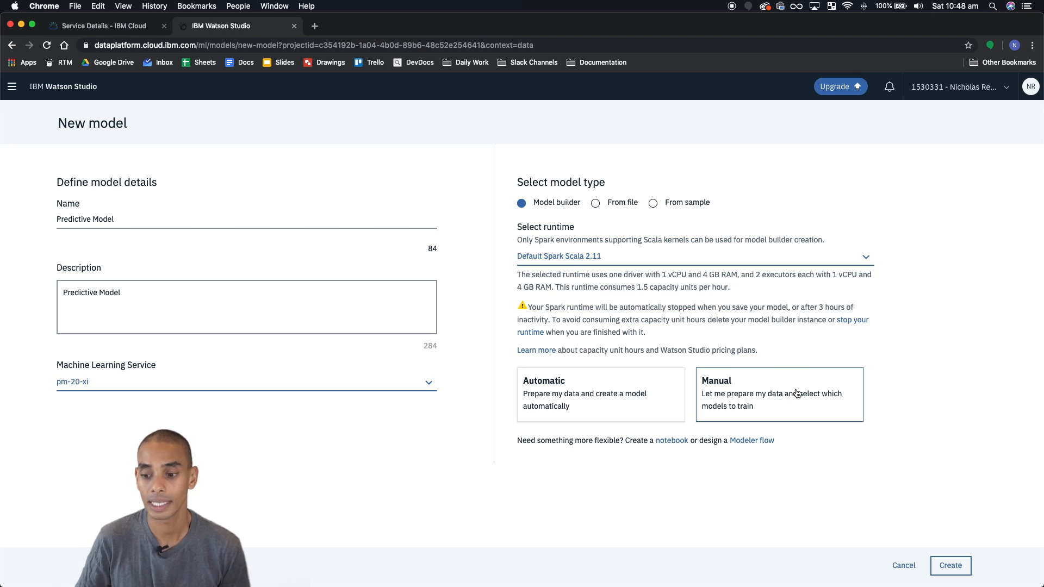
click(951, 565)
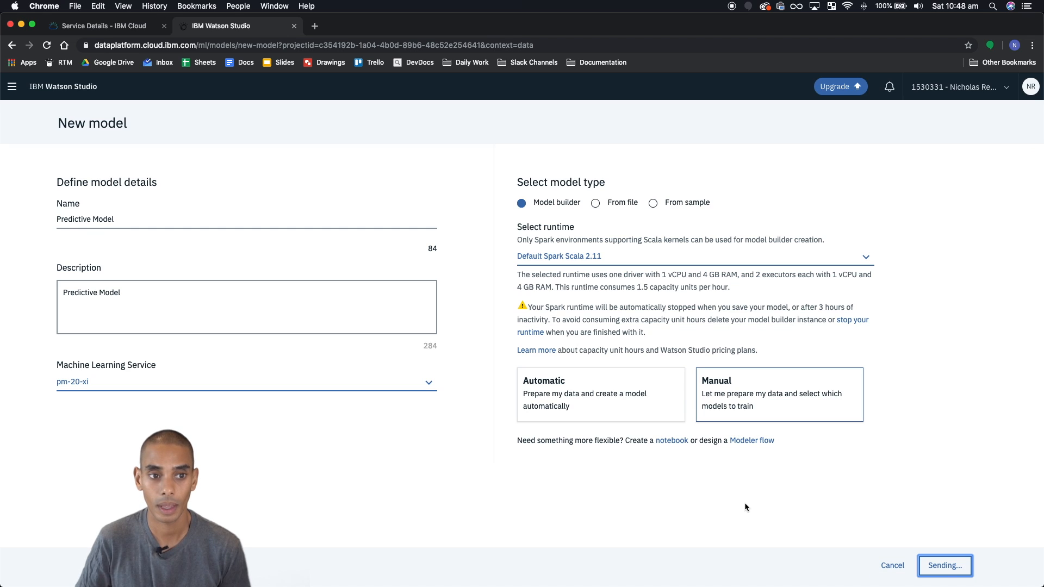
mouse_move(903, 496)
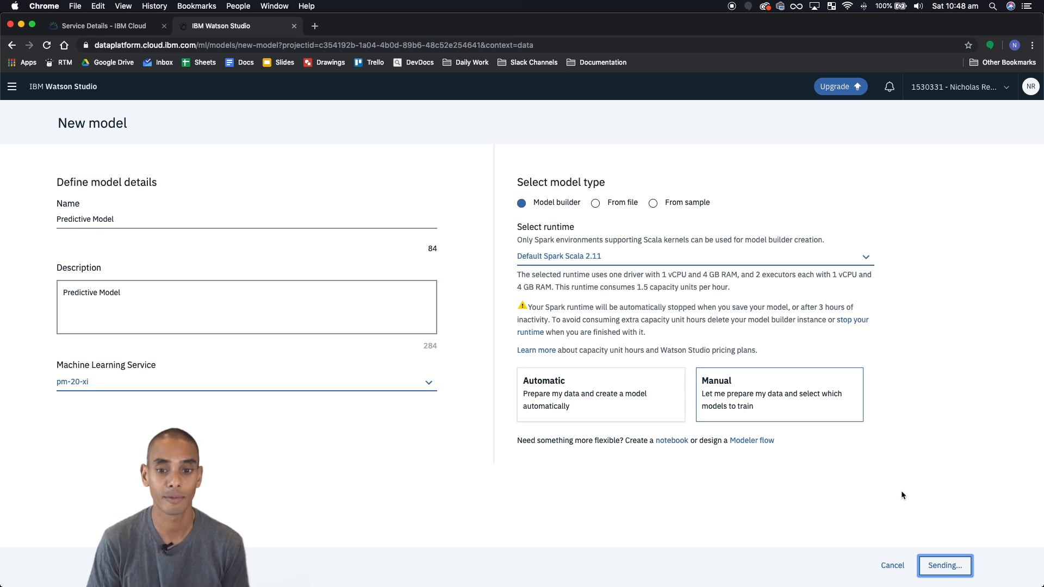
click(944, 566)
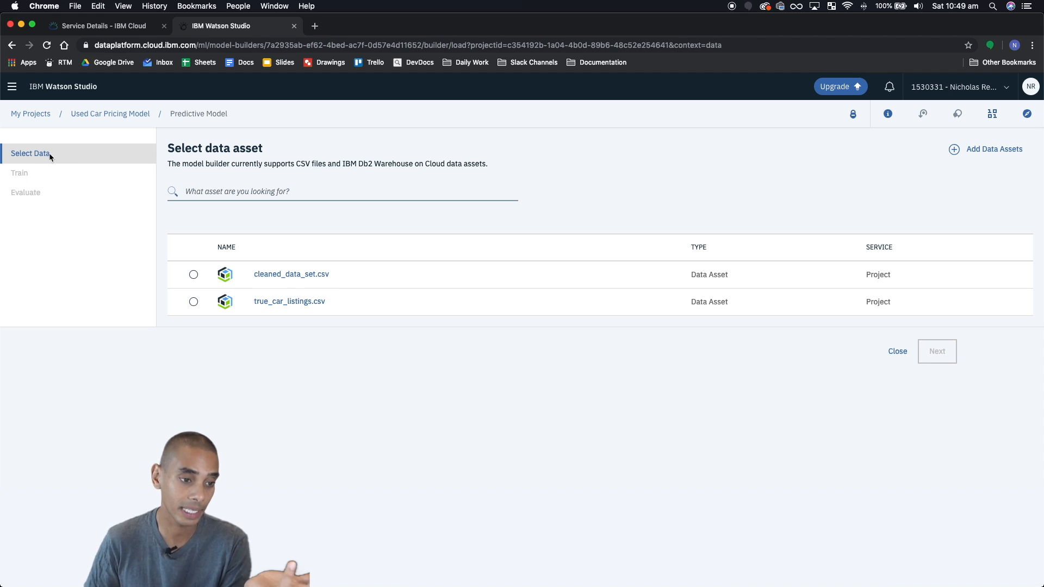
mouse_move(123, 251)
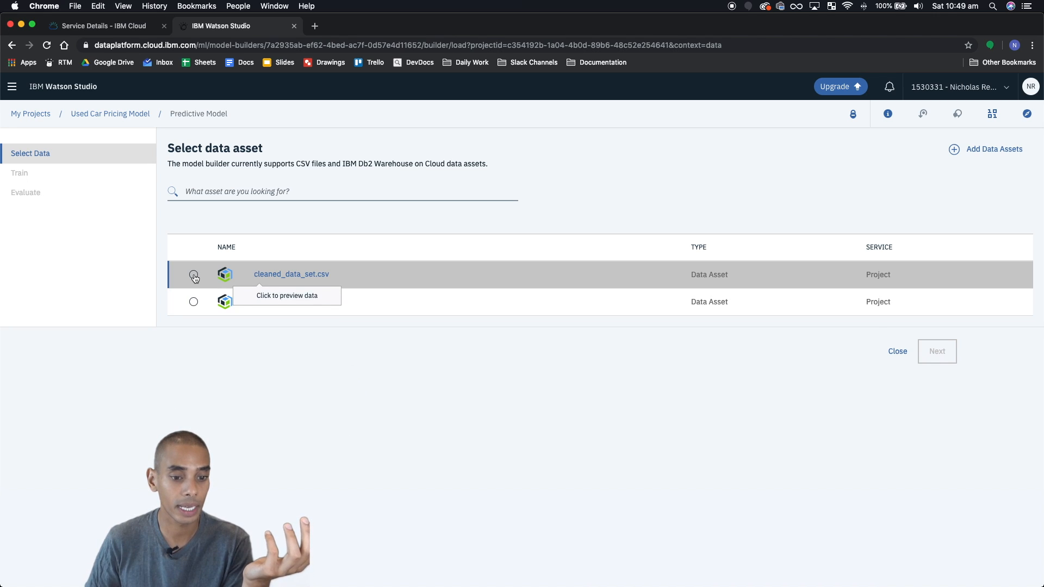
Select cleaned_data_set.csv as the training data asset and proceed to Next
click(194, 274)
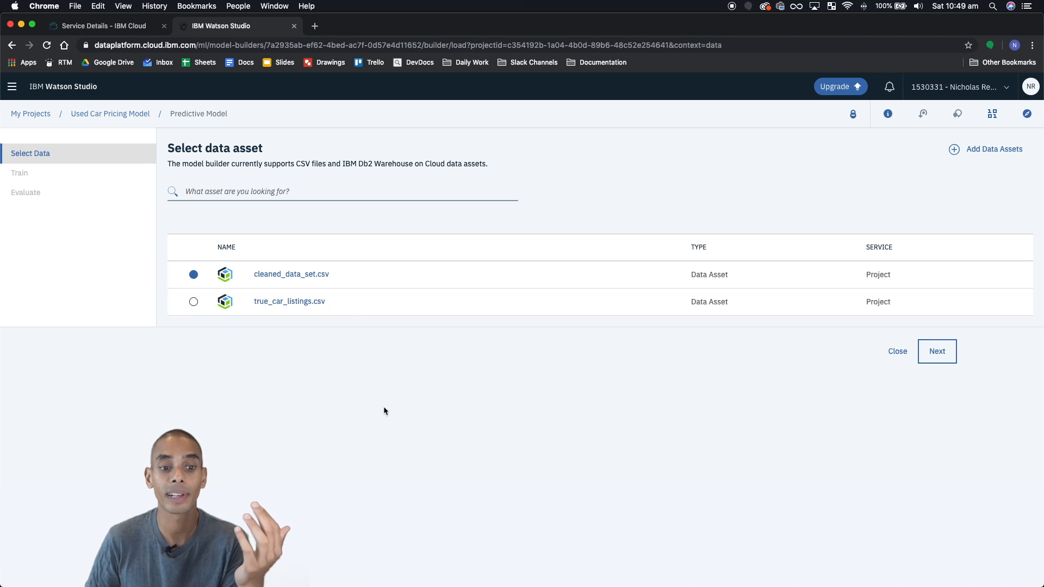
mouse_move(291, 274)
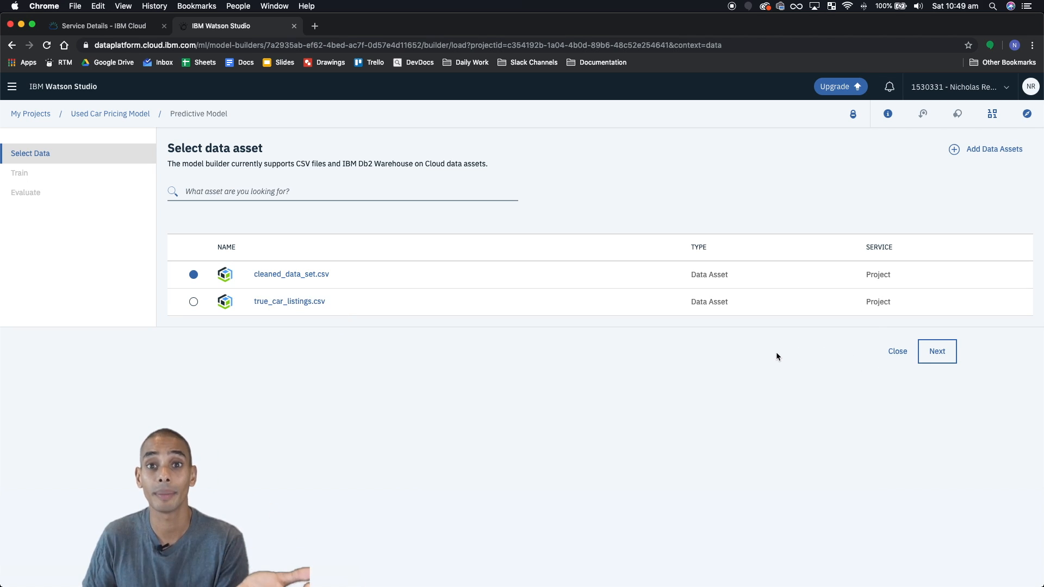
mouse_move(897, 351)
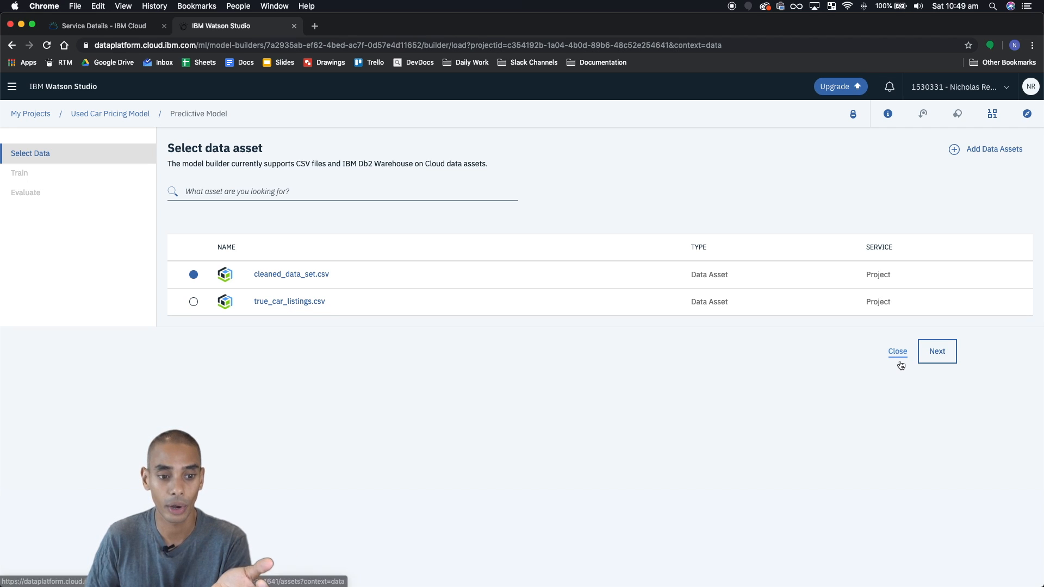
click(936, 351)
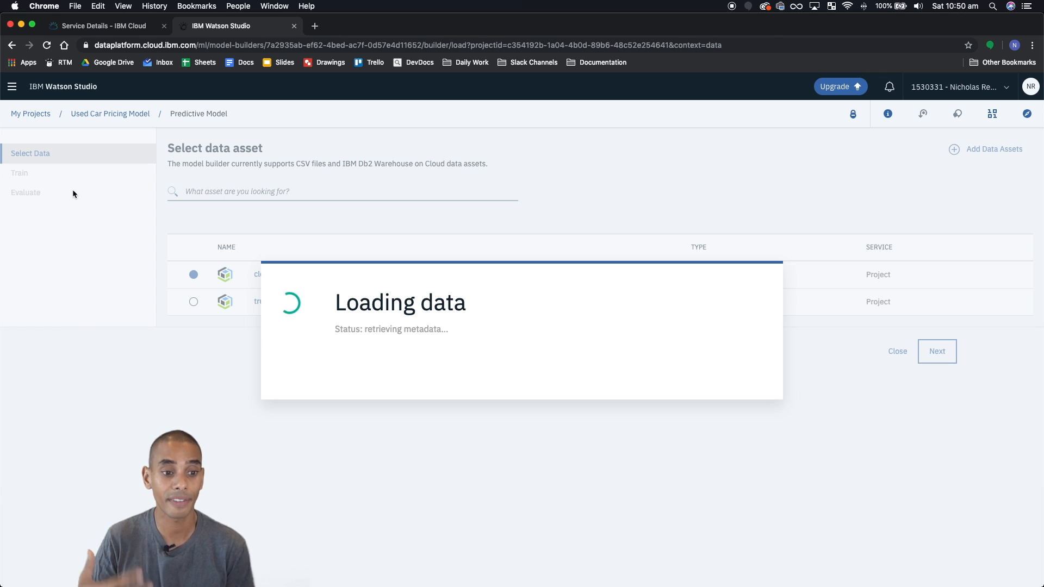
click(936, 351)
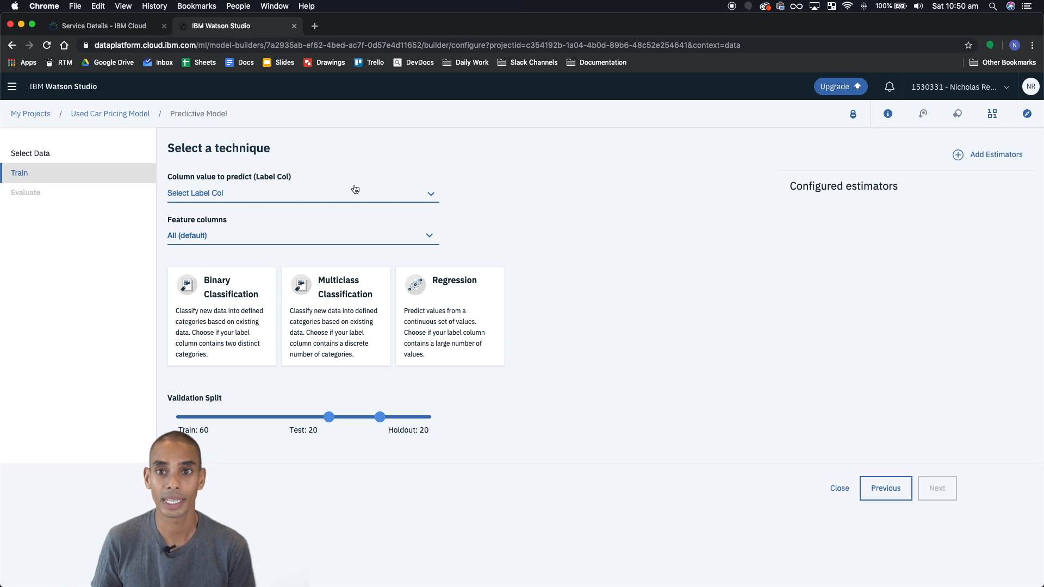
mouse_move(349, 196)
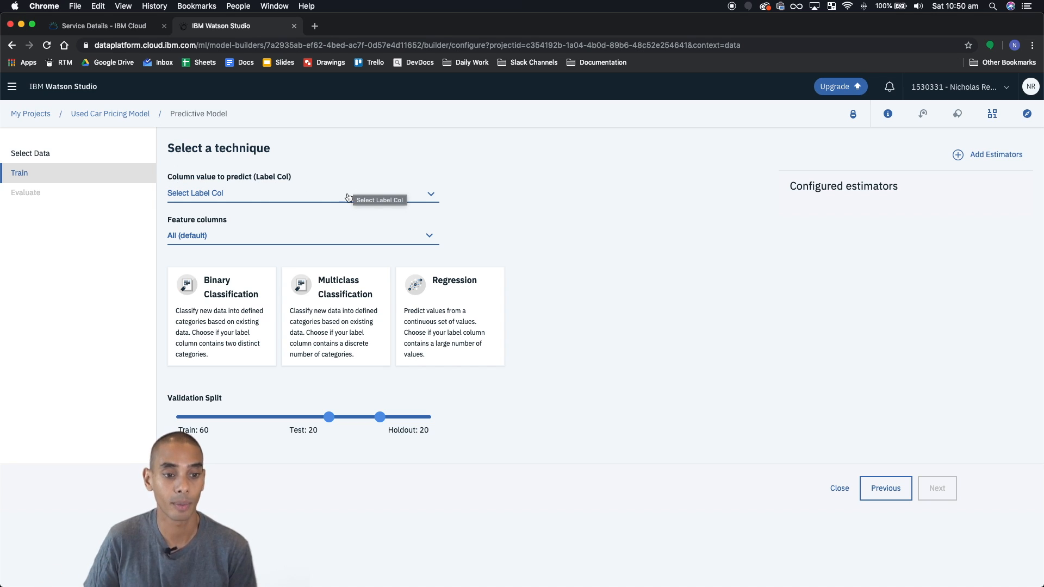
Set Price (Integer) as the label column, leaving feature columns as All (default)
click(301, 193)
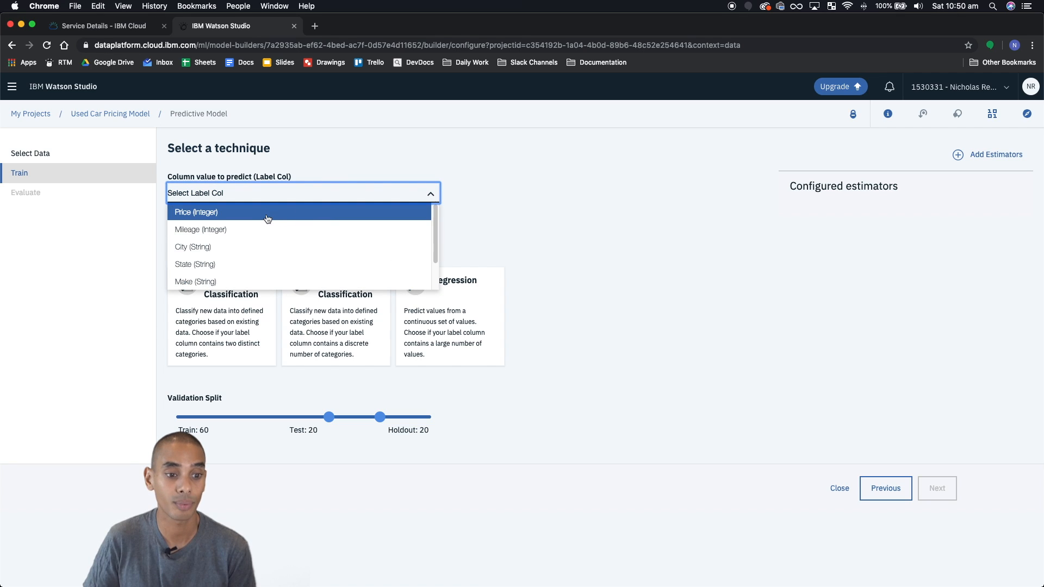
click(196, 212)
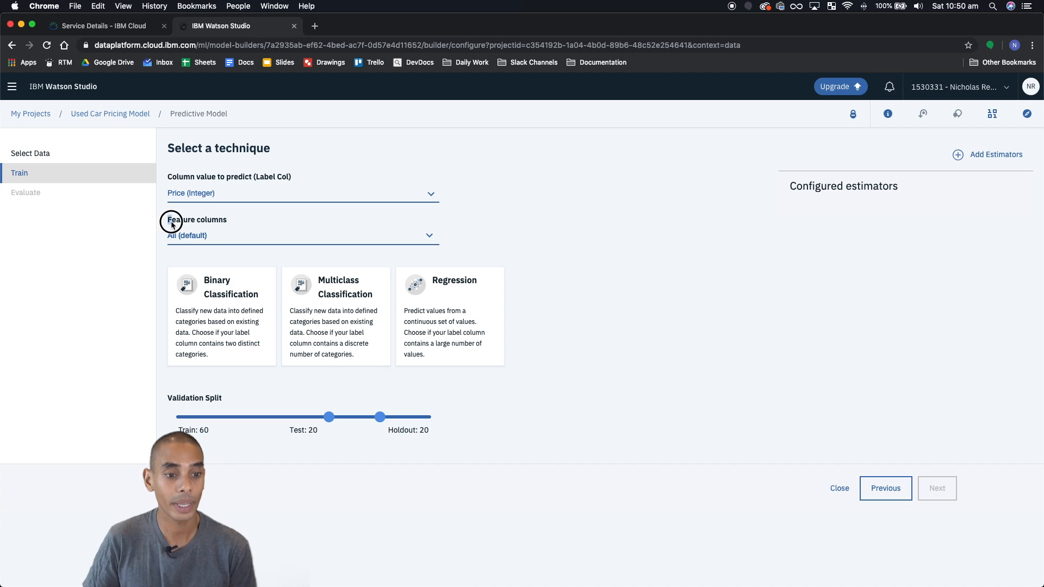
click(302, 235)
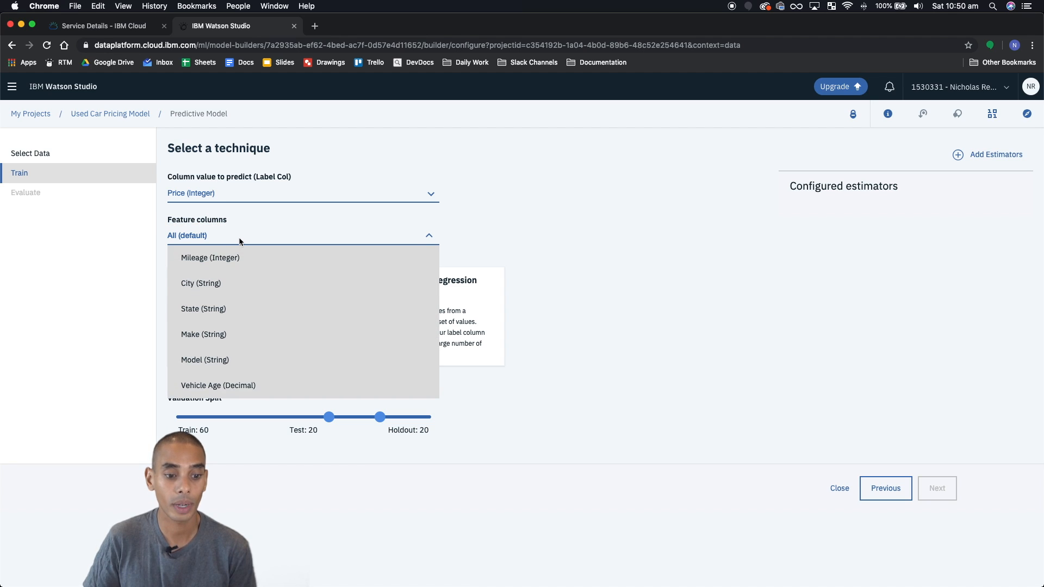
mouse_move(306, 217)
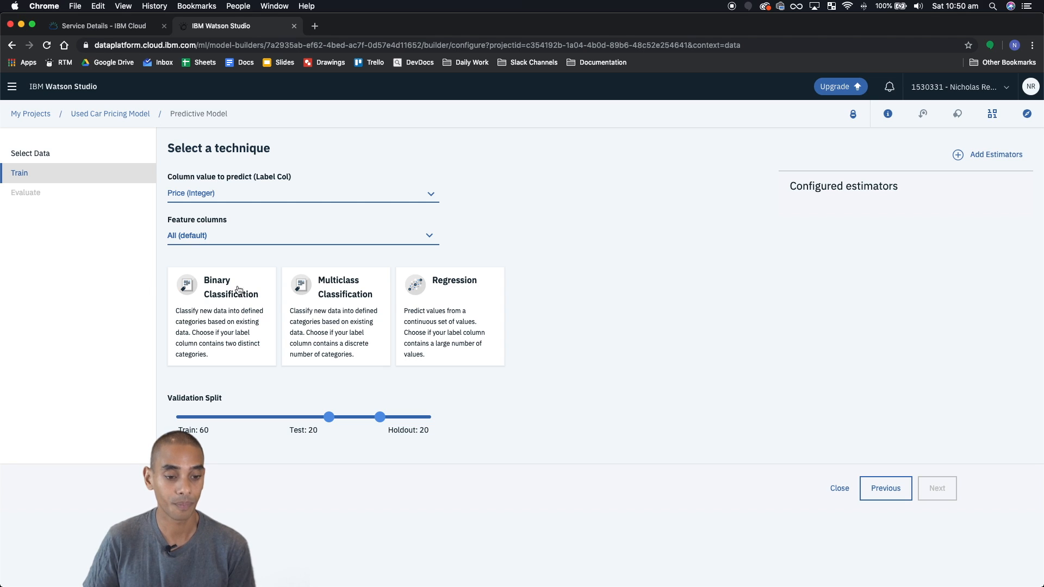
click(449, 317)
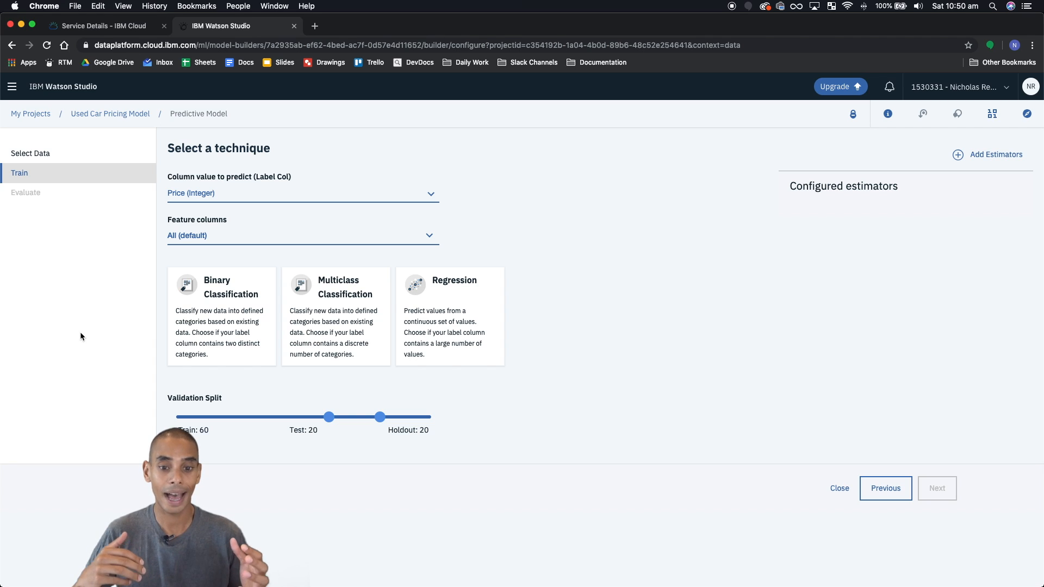
click(336, 317)
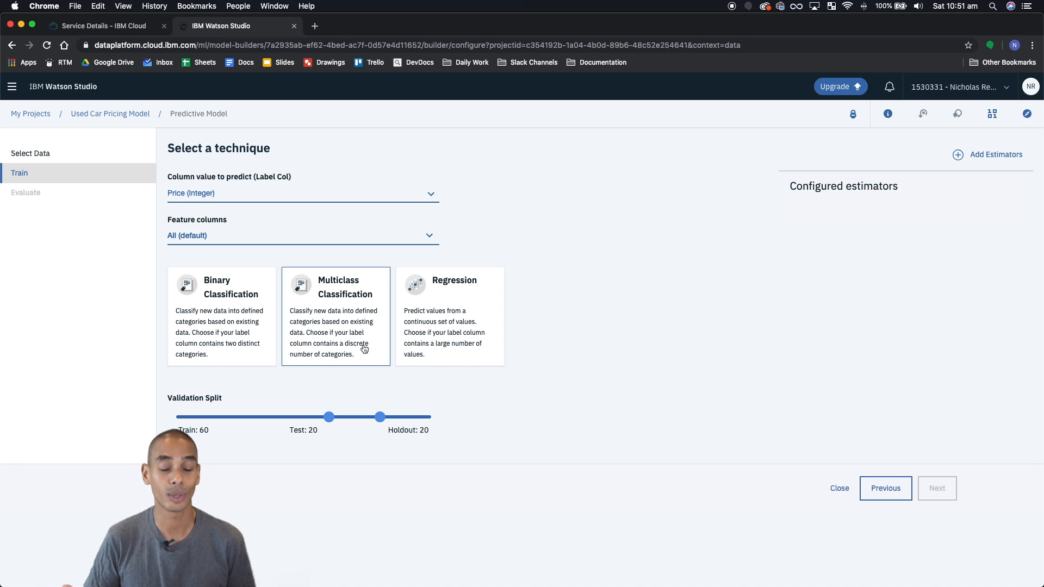
Choose Regression as the technique for predicting Price
click(449, 316)
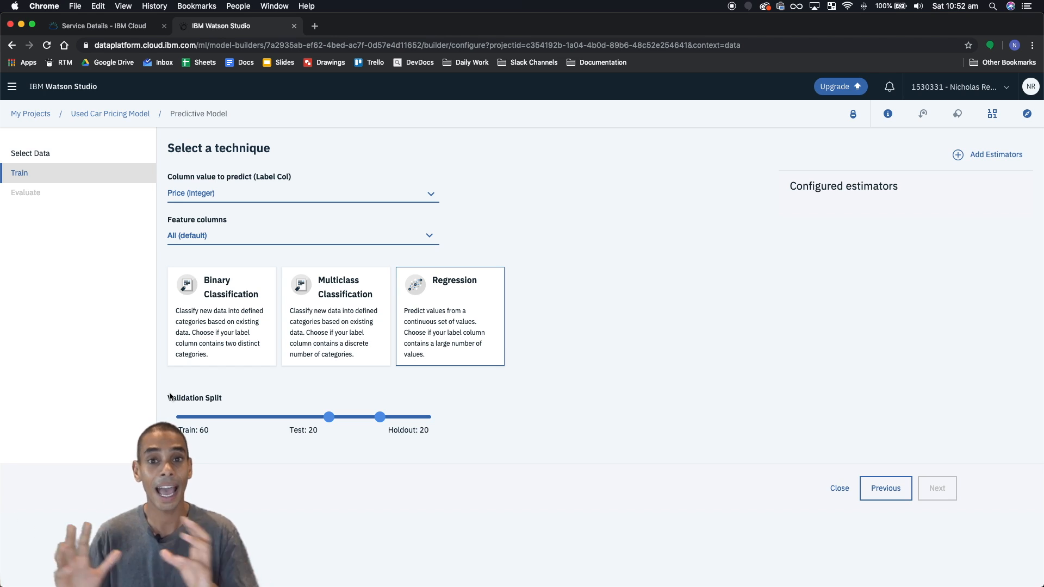
mouse_move(567, 401)
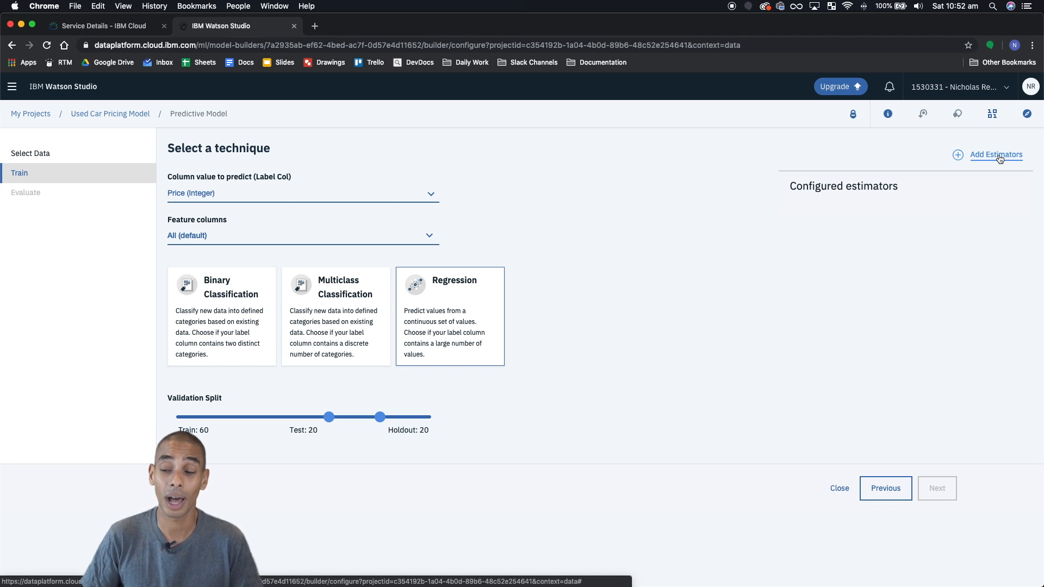
Add all five regression estimators, Linear Regression through Isotonic Regression, to the configuration
click(996, 155)
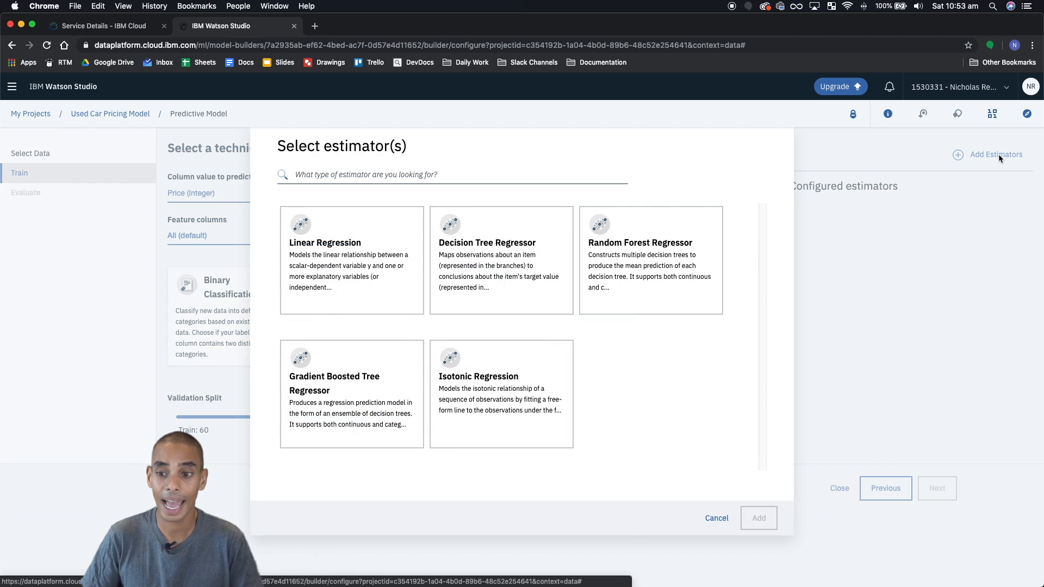
click(500, 260)
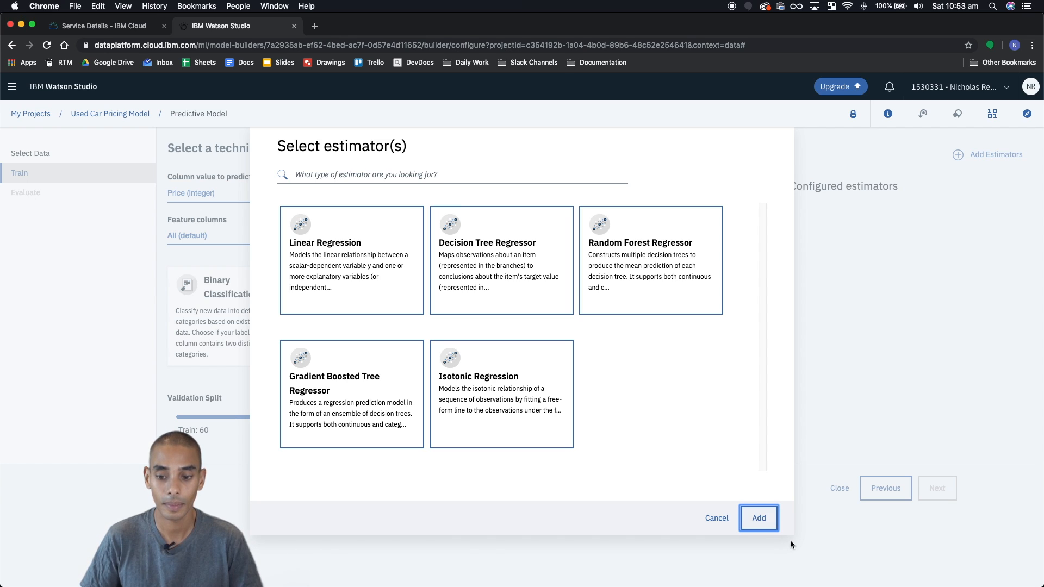
click(757, 517)
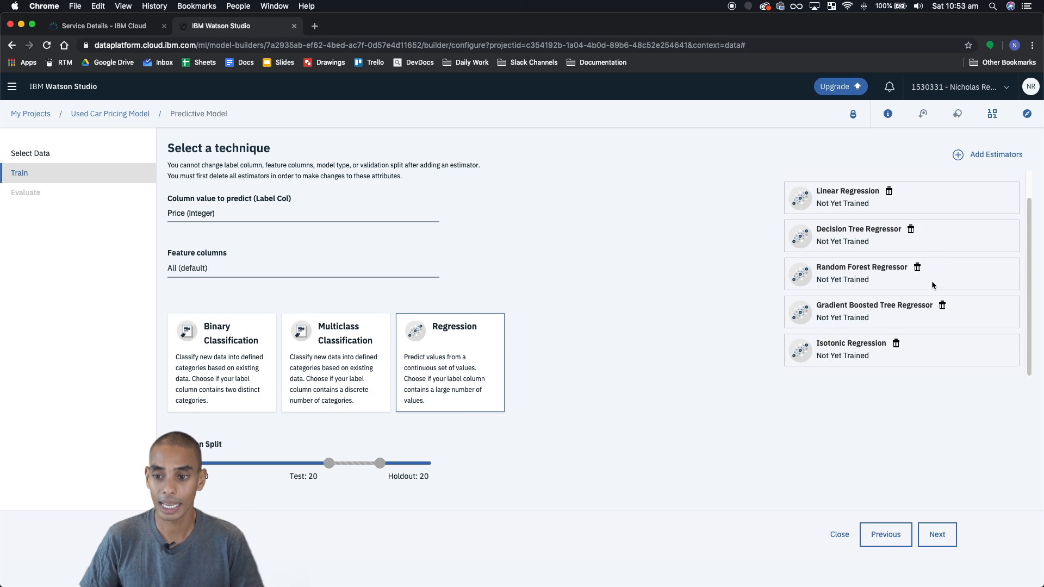
mouse_move(949, 415)
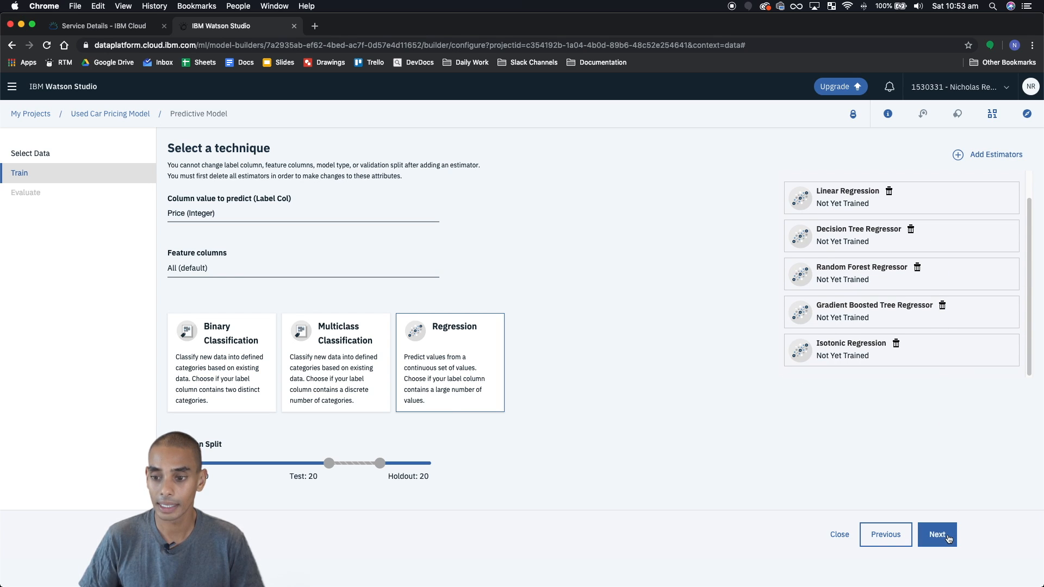
click(936, 534)
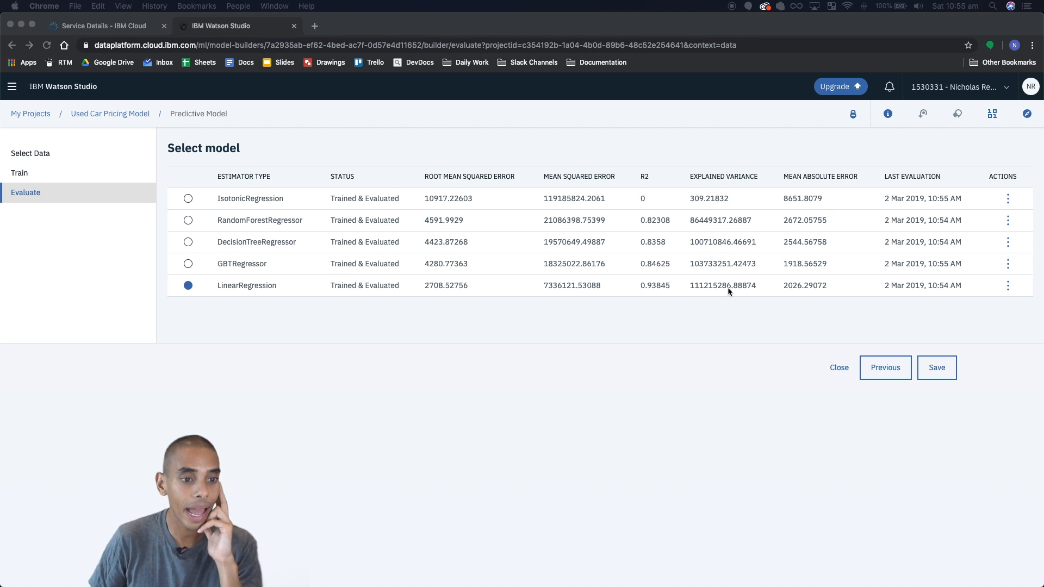
mouse_move(511, 323)
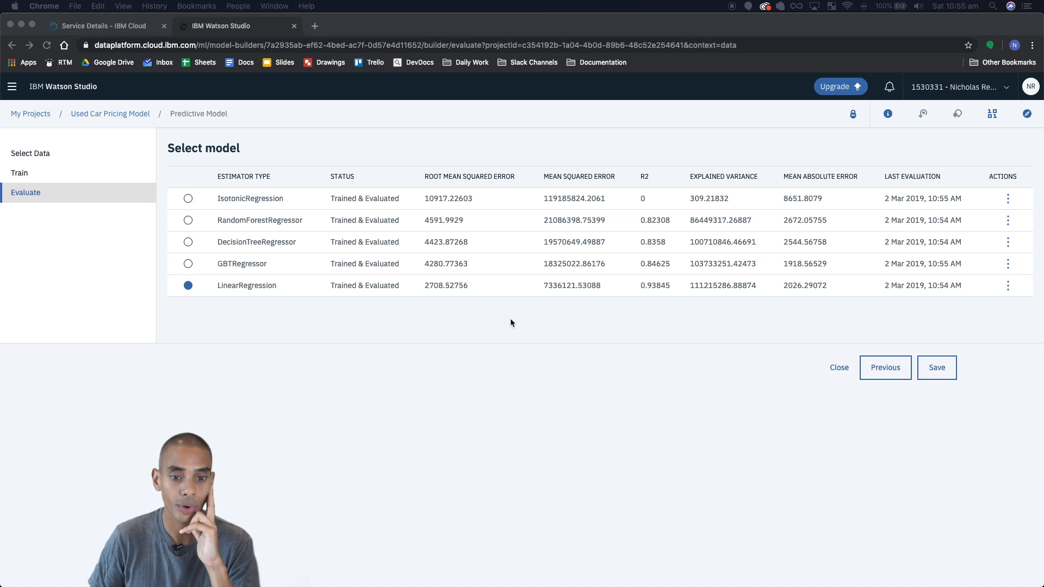
mouse_move(631, 145)
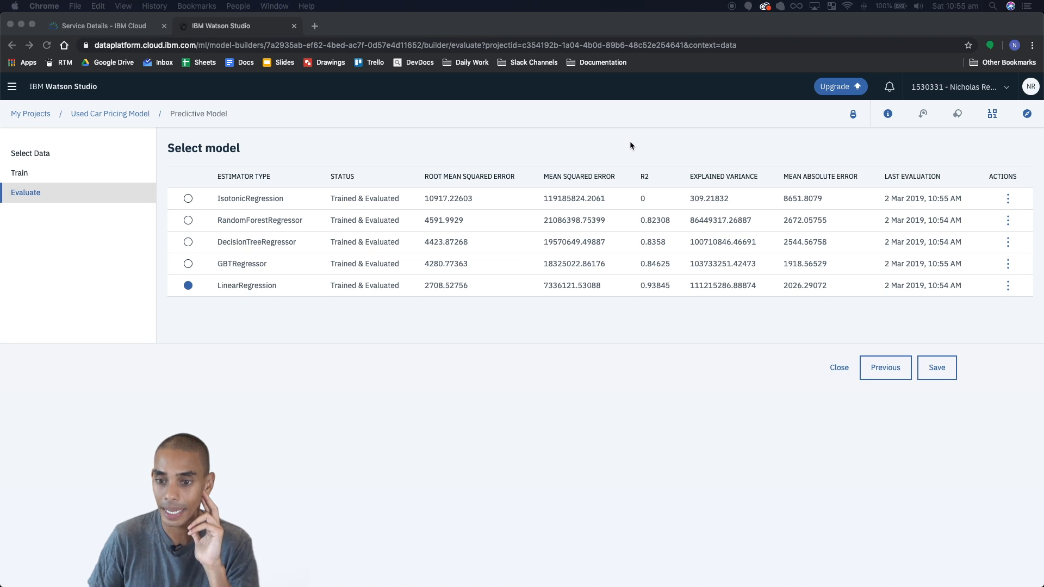
mouse_move(423, 187)
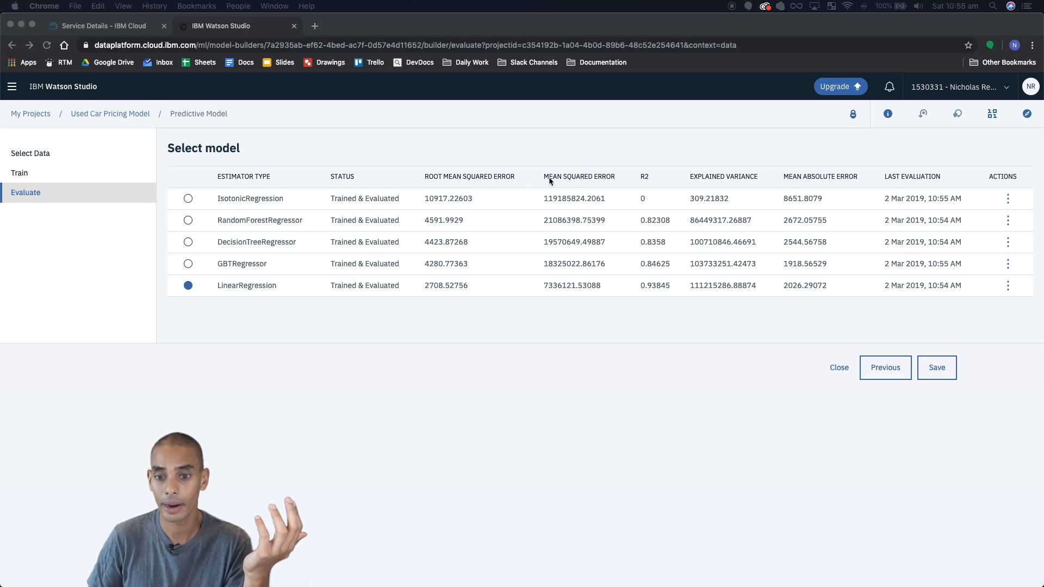
mouse_move(721, 185)
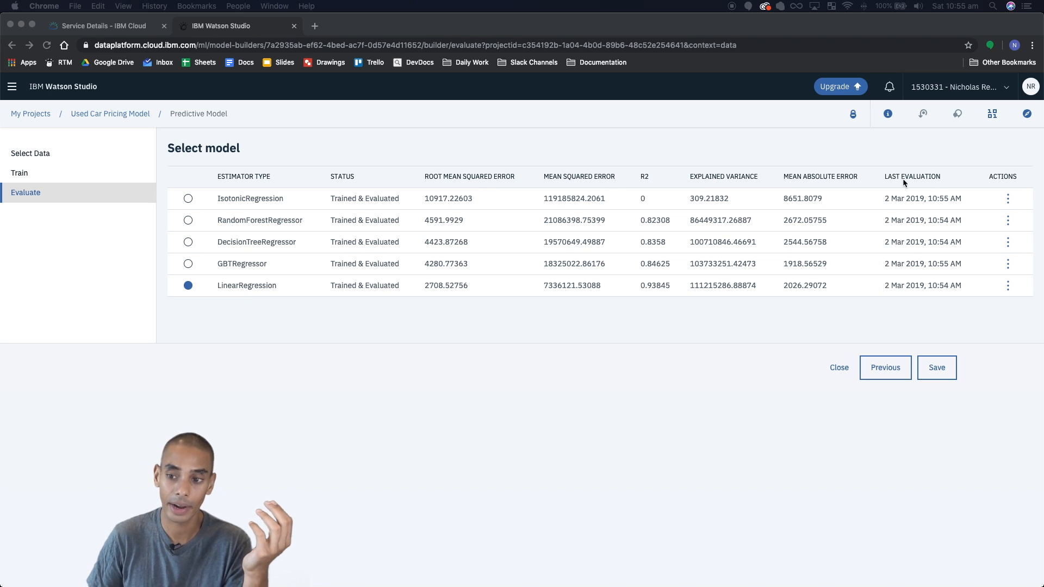
mouse_move(916, 185)
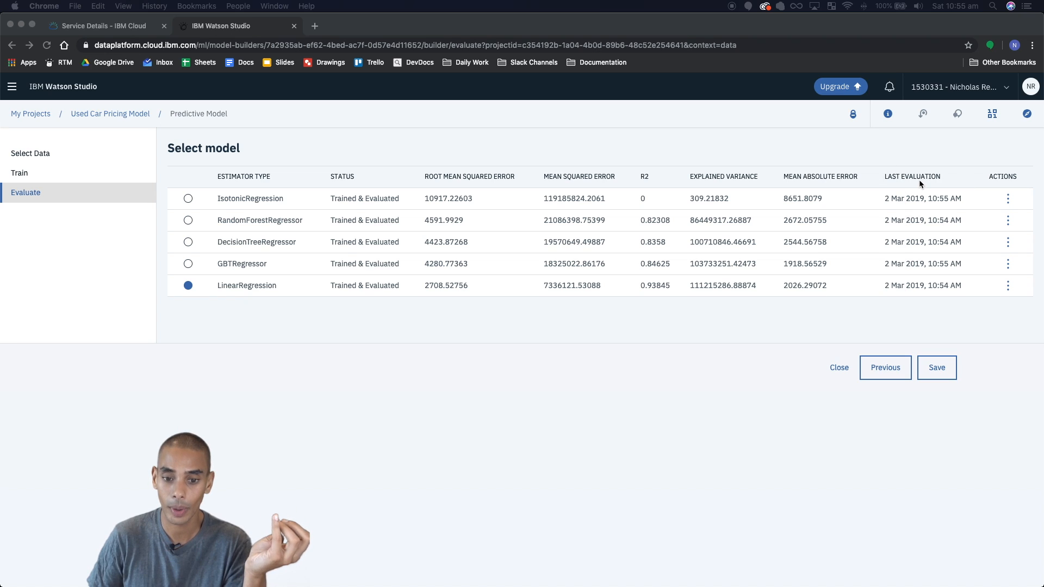
mouse_move(649, 295)
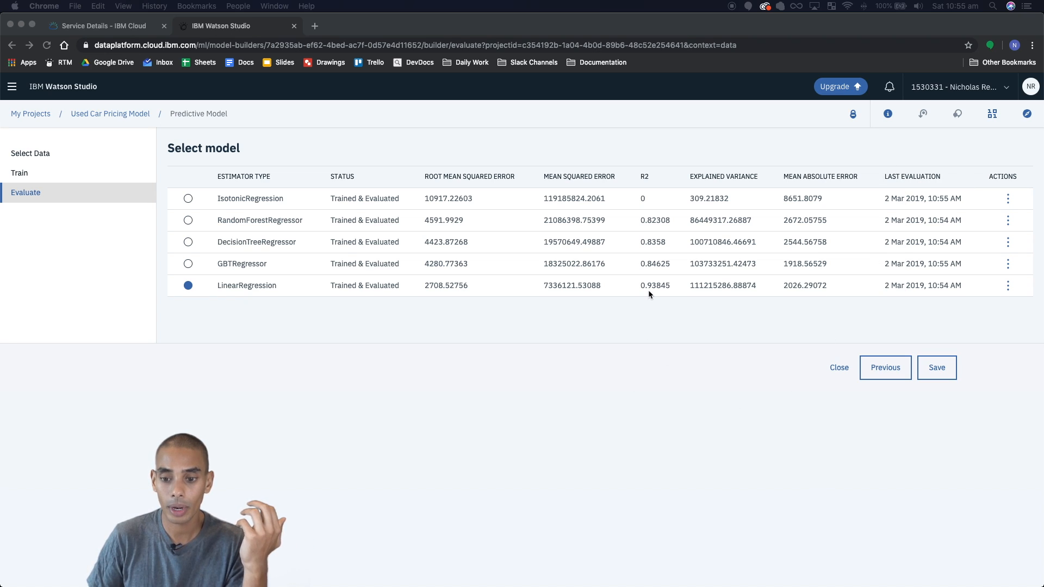
double_click(654, 285)
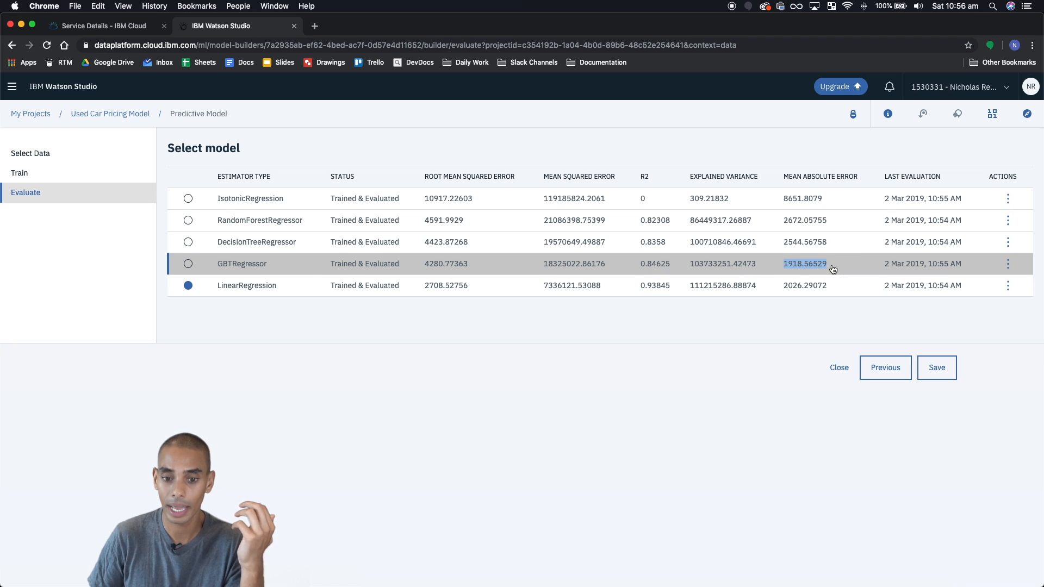
click(188, 263)
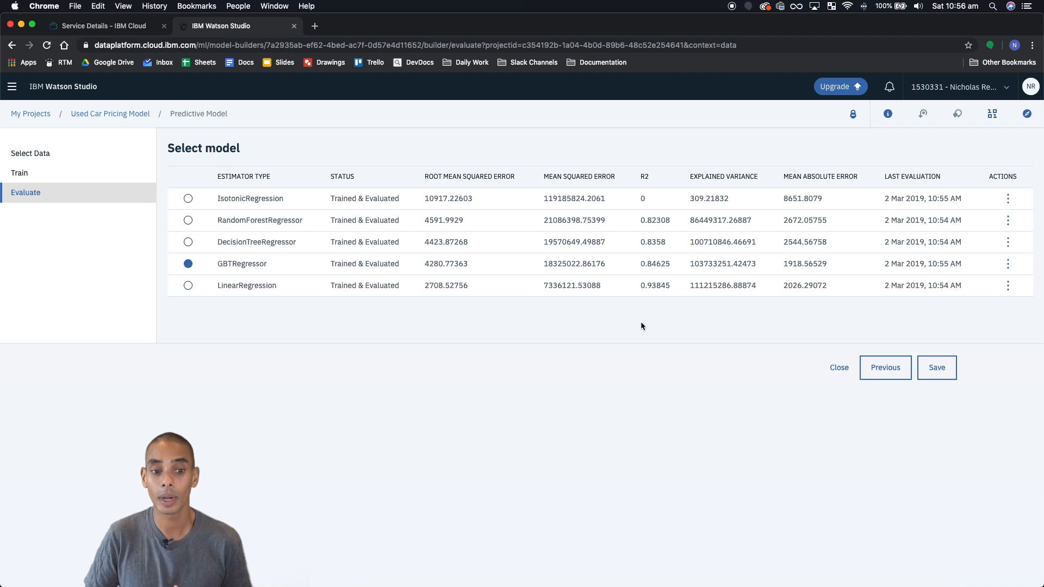
click(188, 284)
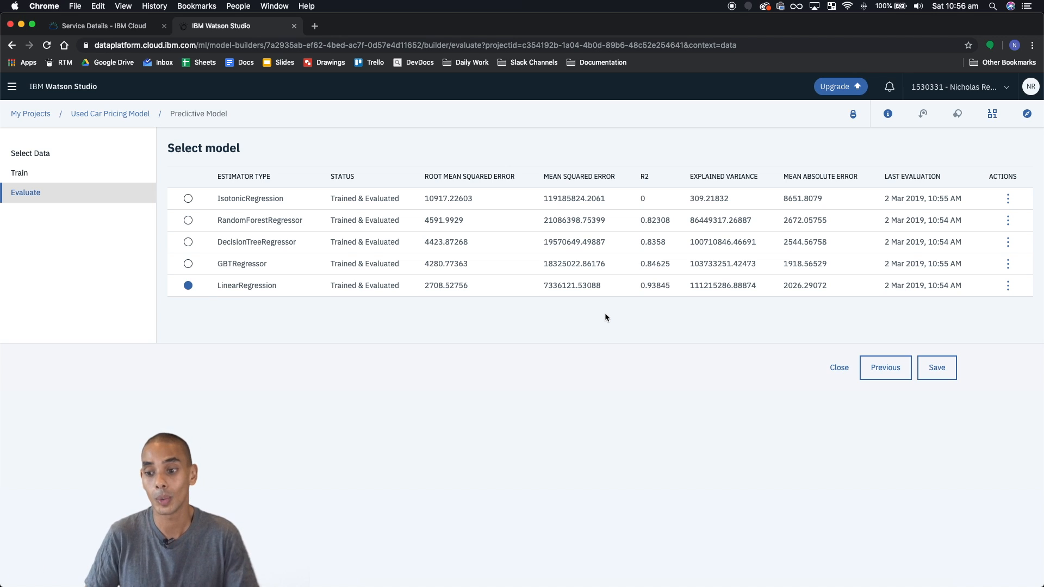
mouse_move(678, 318)
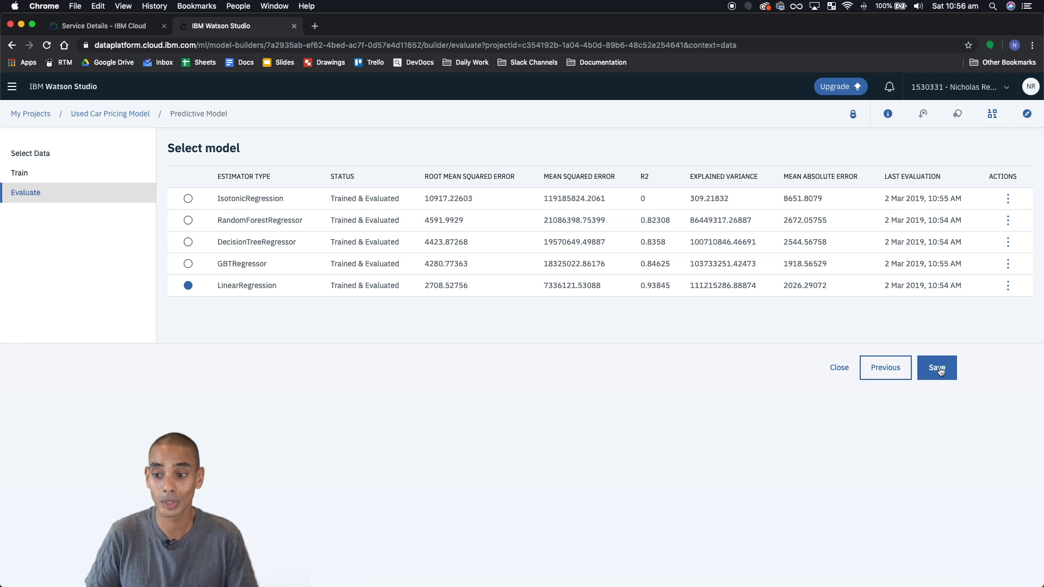
Save Predictive Model with LinearRegression as the chosen estimator
click(936, 367)
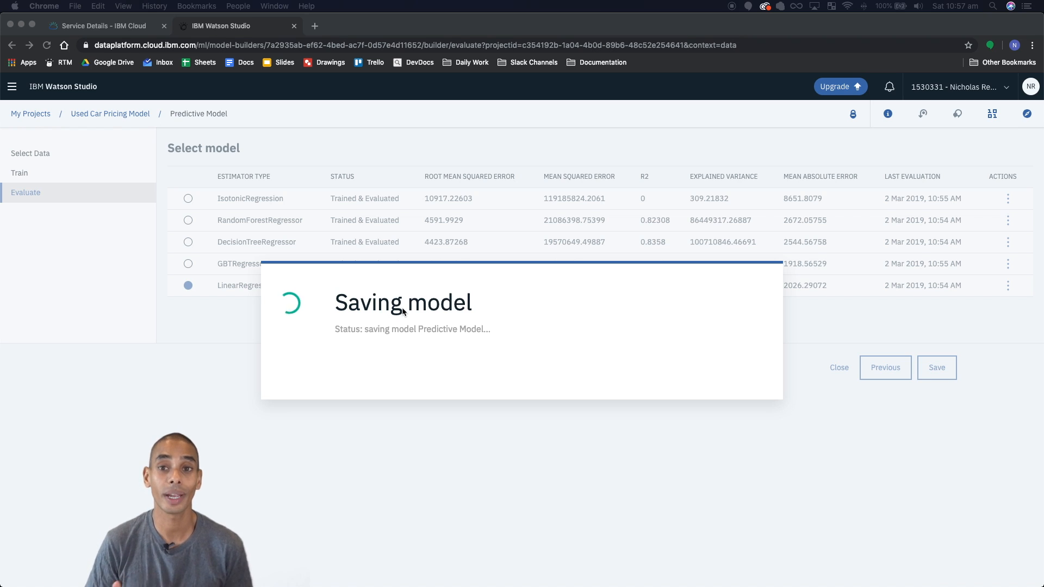
click(936, 367)
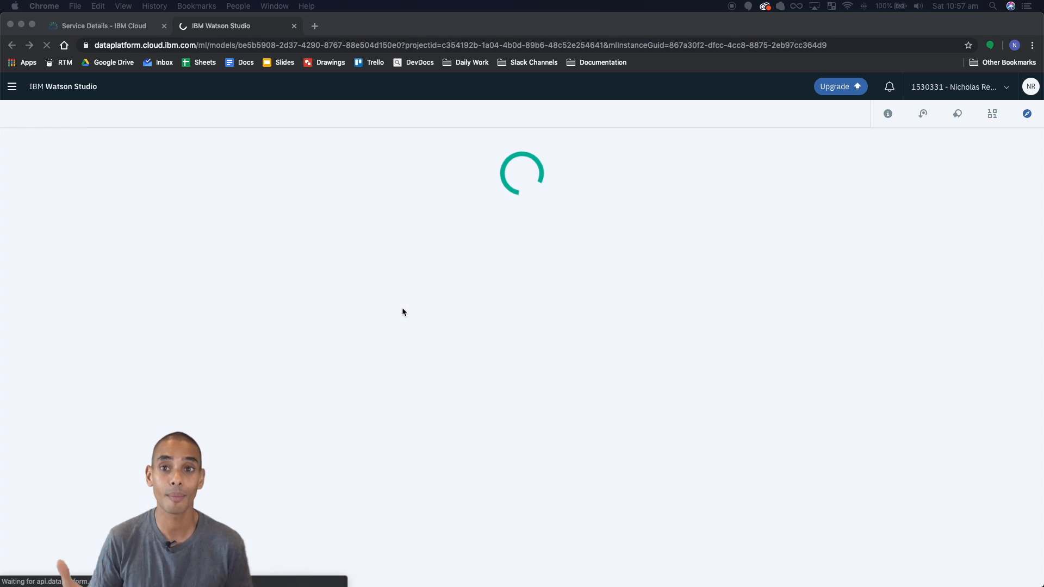